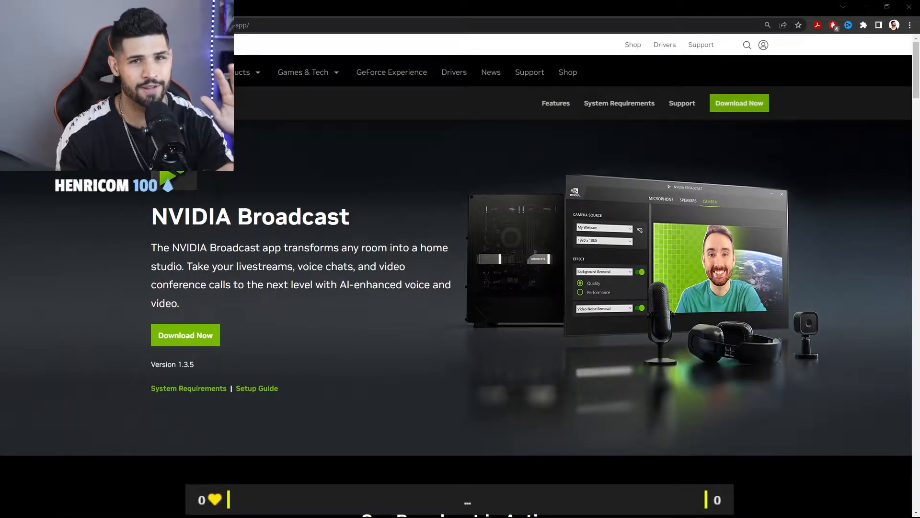
{"action": "mouse_move", "coordinate": [185, 335]}
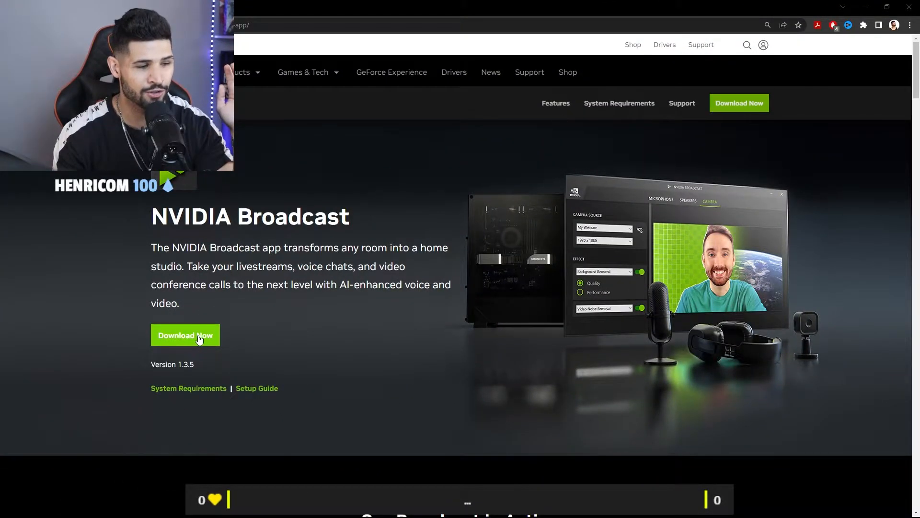
Download the nvidia_broadcast .exe installer in Chrome and launch it.
{"action": "left_click", "coordinate": [185, 335]}
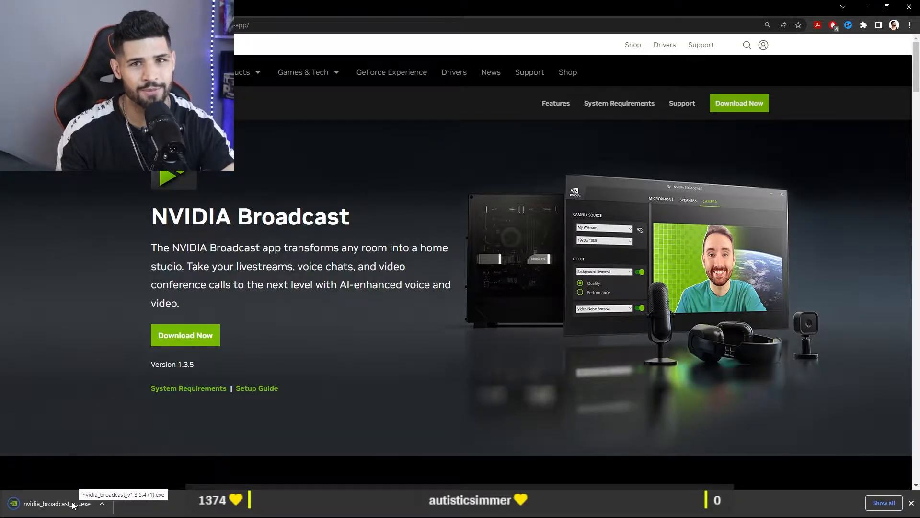
{"action": "left_click", "coordinate": [52, 504]}
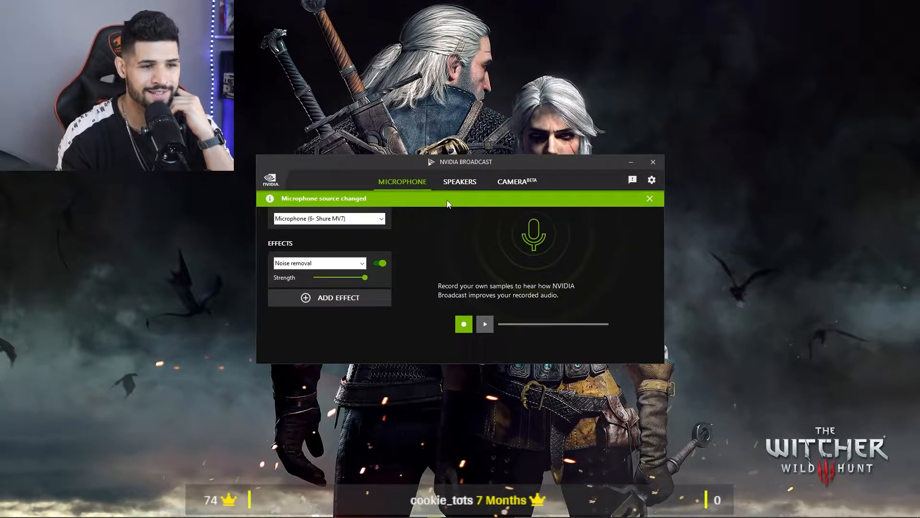
Switch to the Camera tab and review the camera sources, where Cam Link 4K is busy.
{"action": "left_click", "coordinate": [517, 181]}
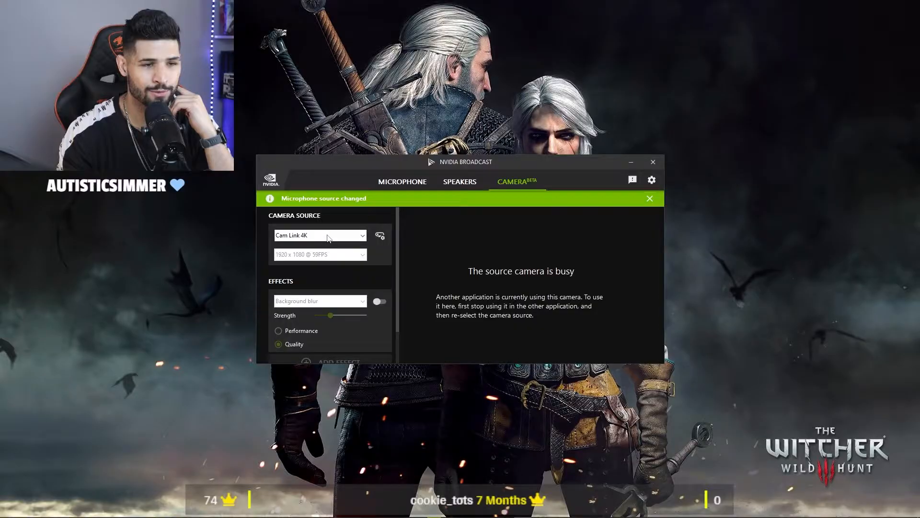
{"action": "left_click", "coordinate": [401, 181]}
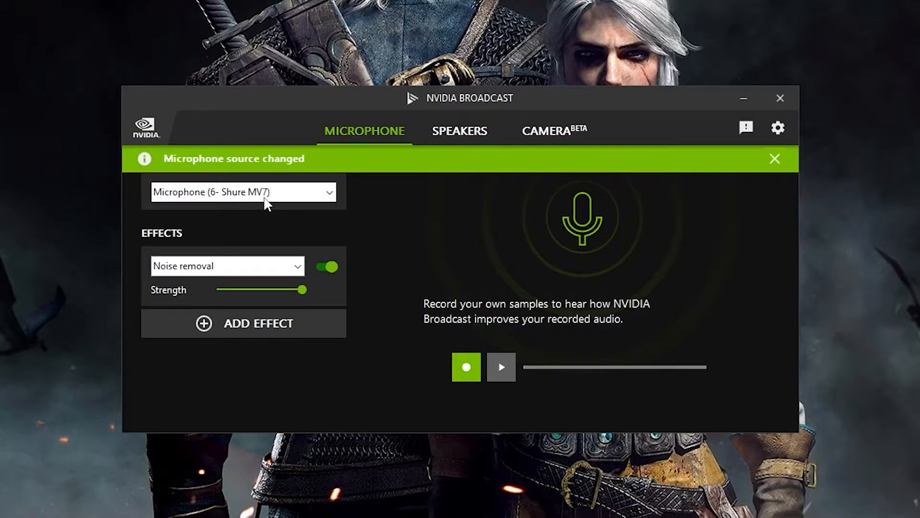
{"action": "left_click", "coordinate": [554, 130]}
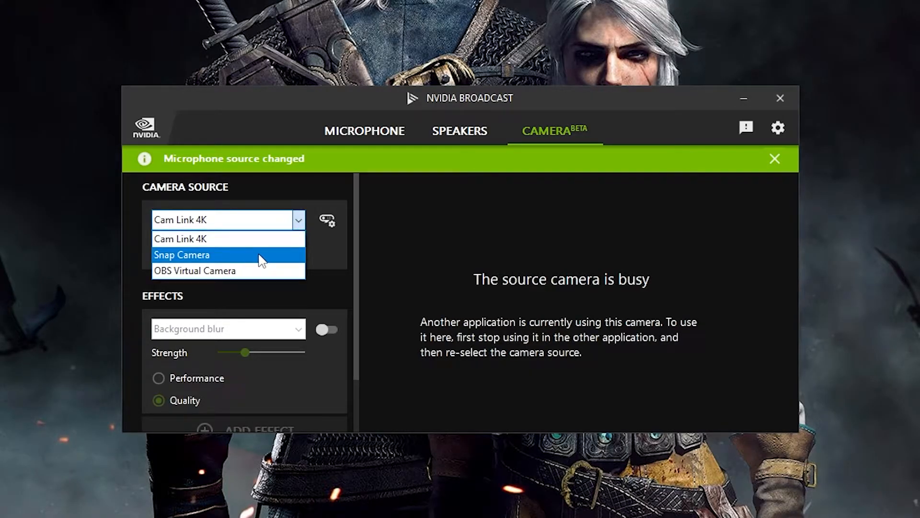
{"action": "mouse_move", "coordinate": [335, 254]}
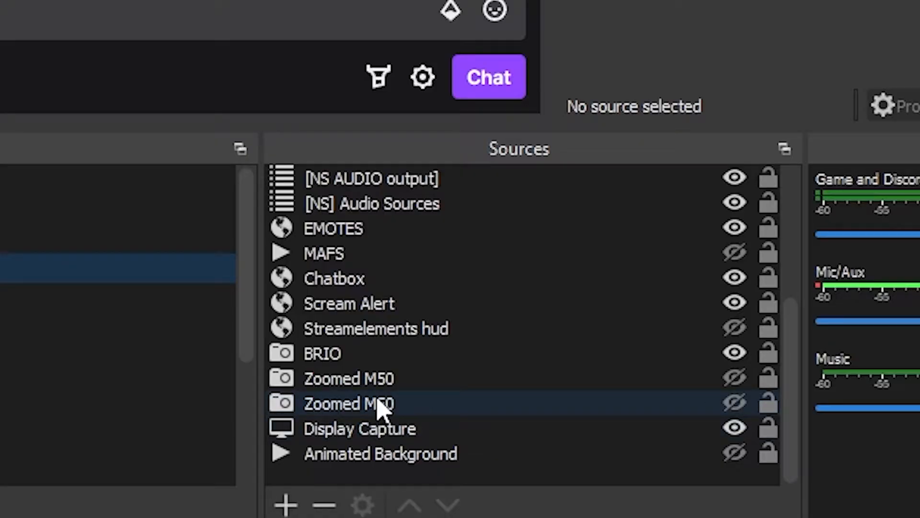
{"action": "mouse_move", "coordinate": [431, 417]}
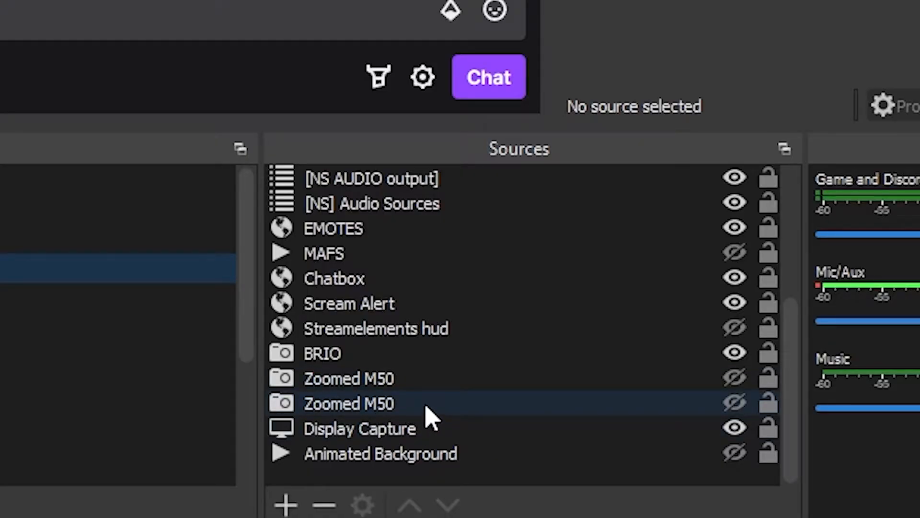
Set the Zoomed M50 source's device to Camera (NVIDIA Broadcast).
{"action": "double_click", "coordinate": [348, 403]}
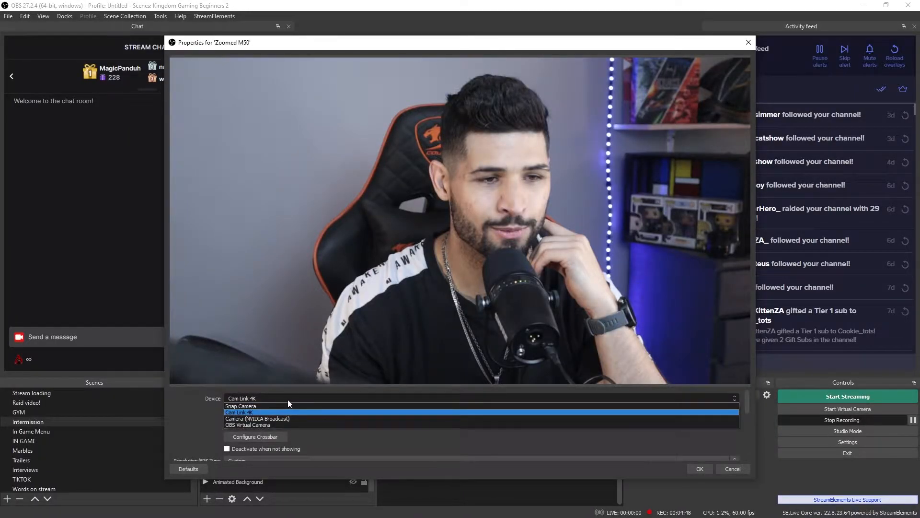
{"action": "left_click", "coordinate": [257, 418]}
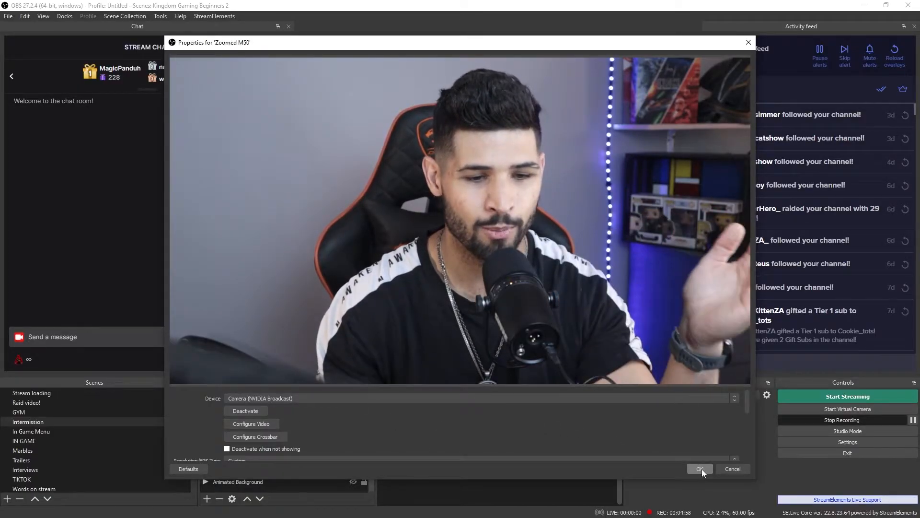
{"action": "left_click", "coordinate": [699, 468]}
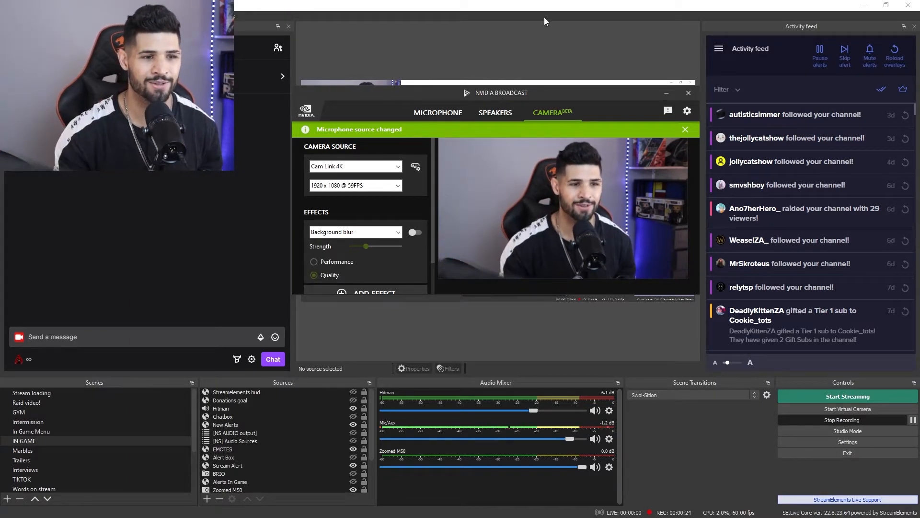
Place Broadcast beside the OBS preview and enable Background blur at about half strength.
{"action": "left_click_drag", "start_coordinate": [502, 92], "coordinate": [628, 79]}
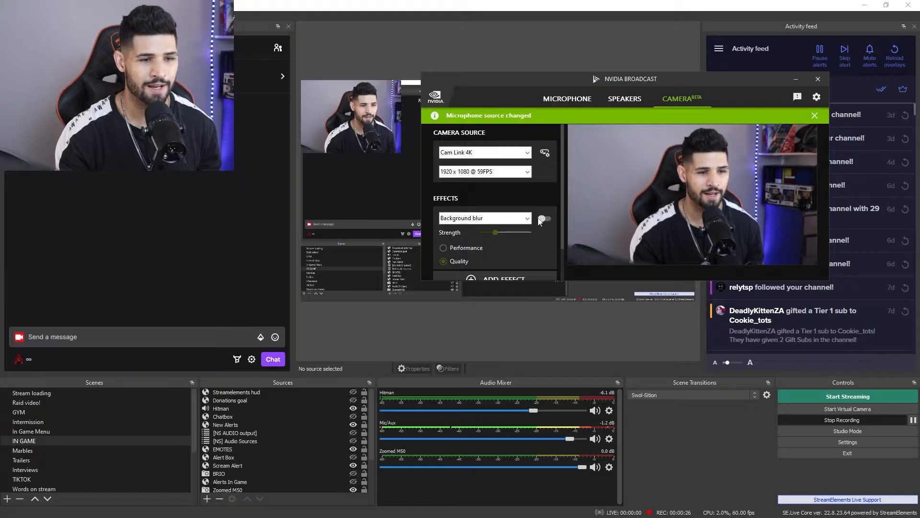
{"action": "left_click", "coordinate": [544, 219]}
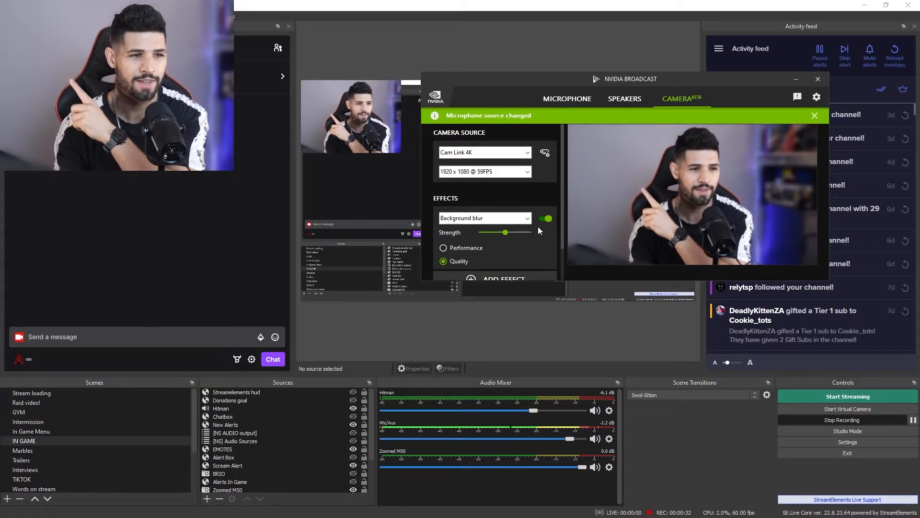
{"action": "left_click_drag", "start_coordinate": [506, 232], "coordinate": [528, 232]}
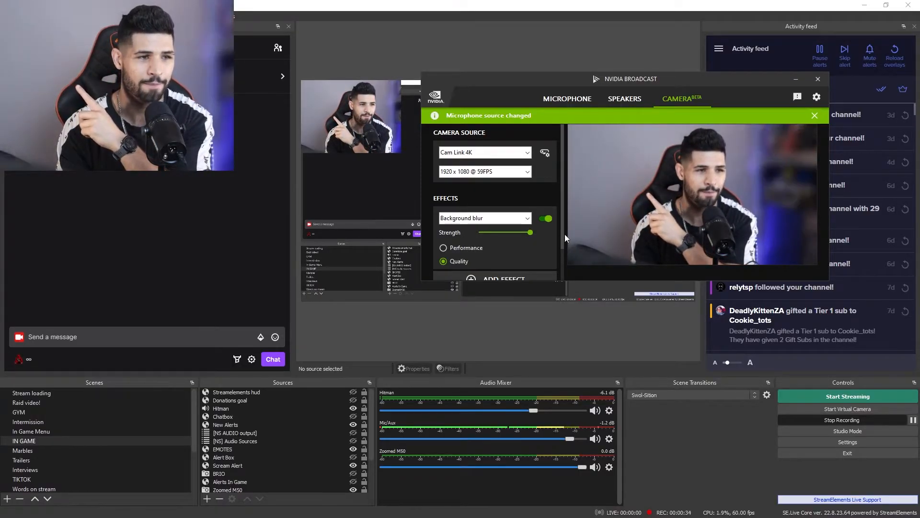
{"action": "left_click_drag", "start_coordinate": [530, 232], "coordinate": [499, 232]}
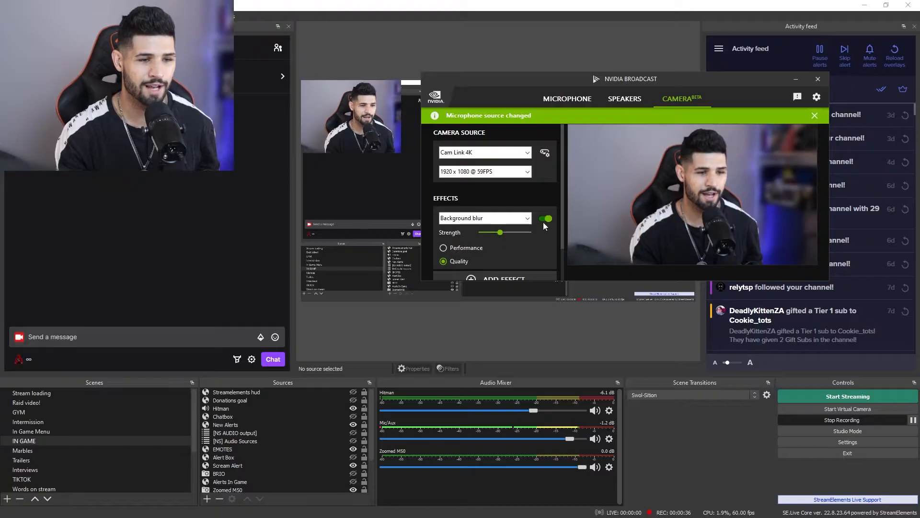
{"action": "left_click", "coordinate": [544, 218]}
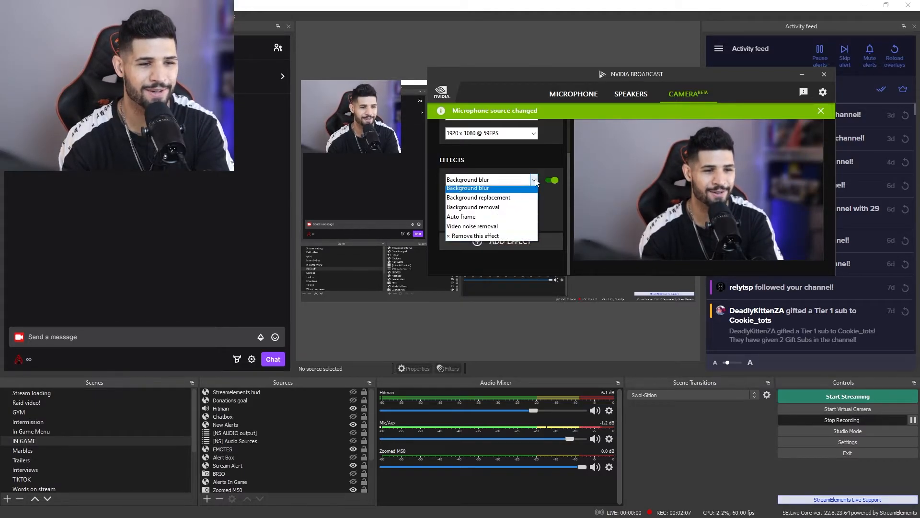
{"action": "mouse_move", "coordinate": [478, 201]}
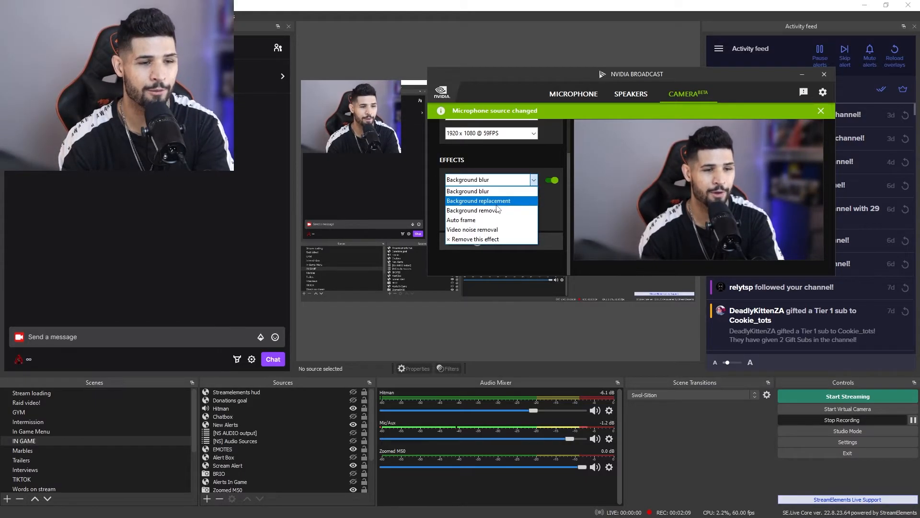
Show the camera effect list with background replacement, background removal and auto frame.
{"action": "left_click", "coordinate": [472, 210]}
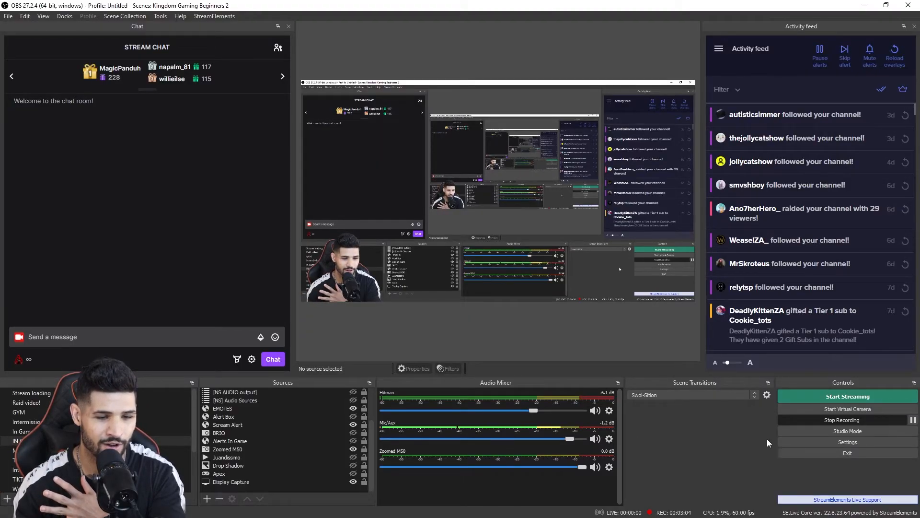
Bring up the OBS Audio settings and view the Mic/Auxiliary Audio device options.
{"action": "left_click", "coordinate": [847, 441]}
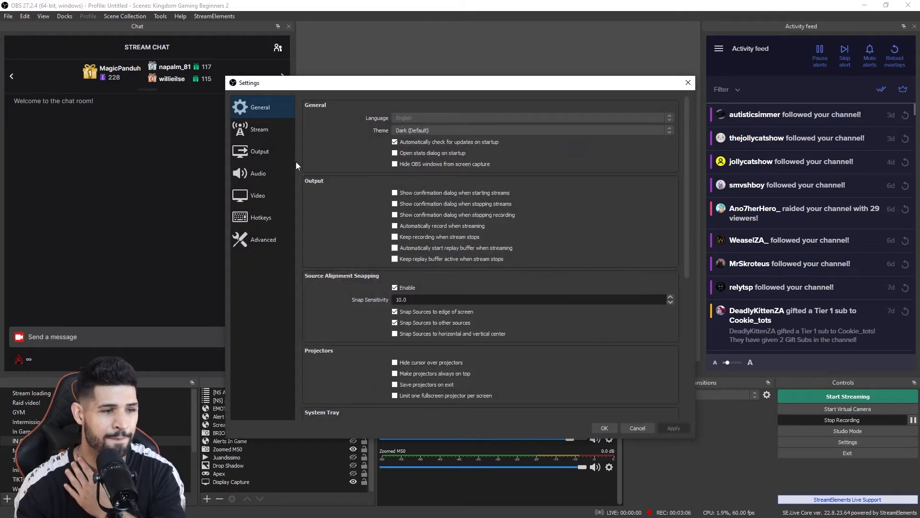
{"action": "left_click", "coordinate": [259, 173]}
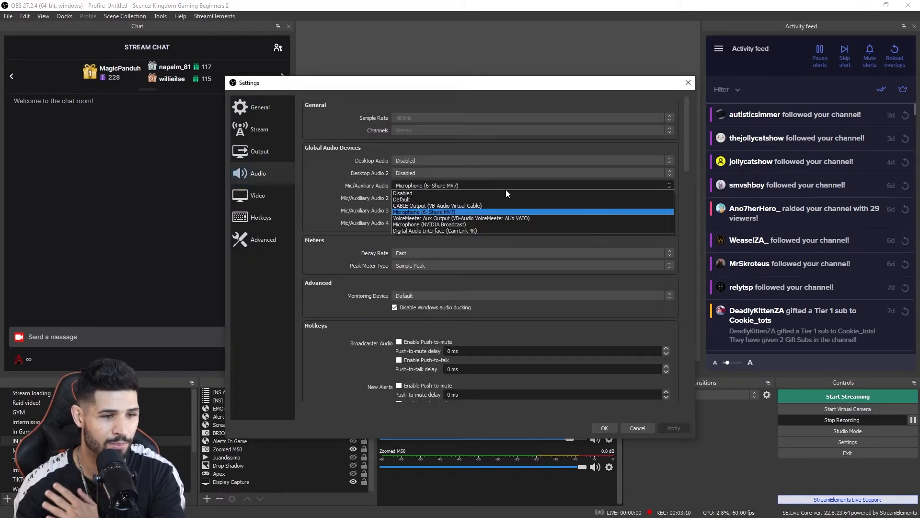
{"action": "mouse_move", "coordinate": [407, 228]}
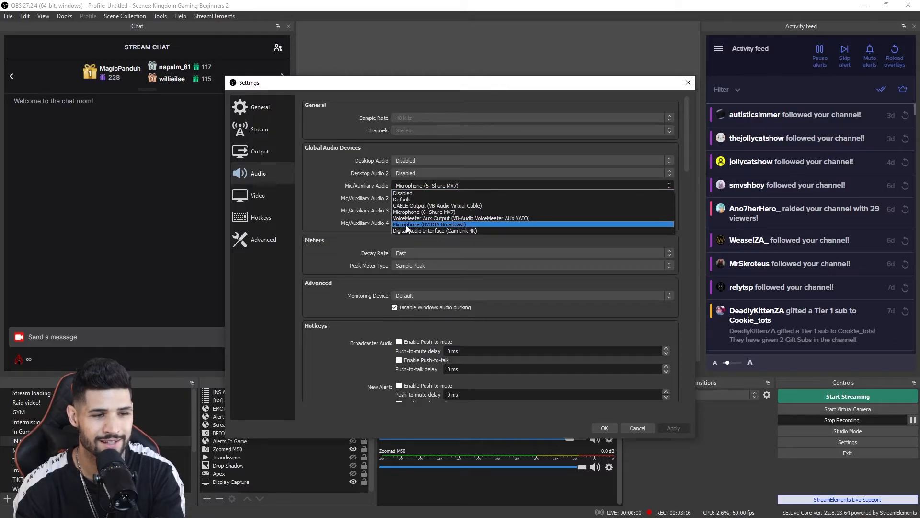
{"action": "mouse_move", "coordinate": [435, 230]}
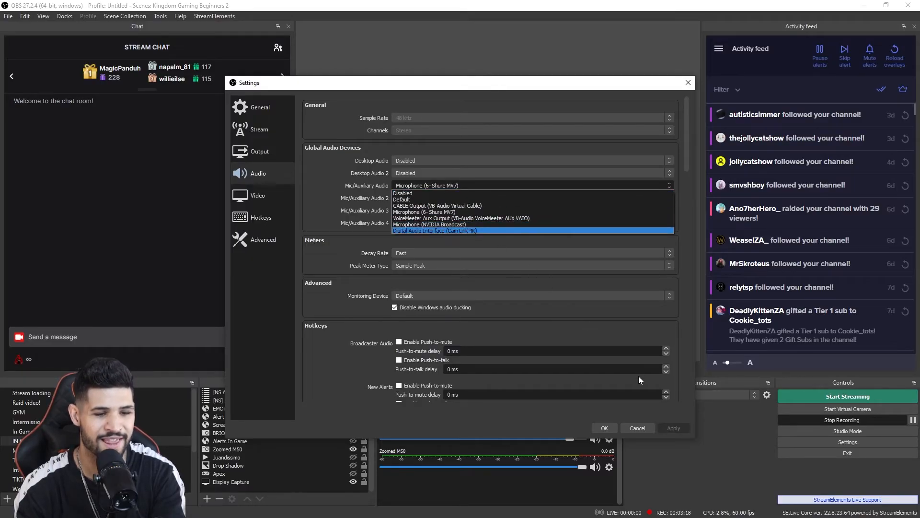